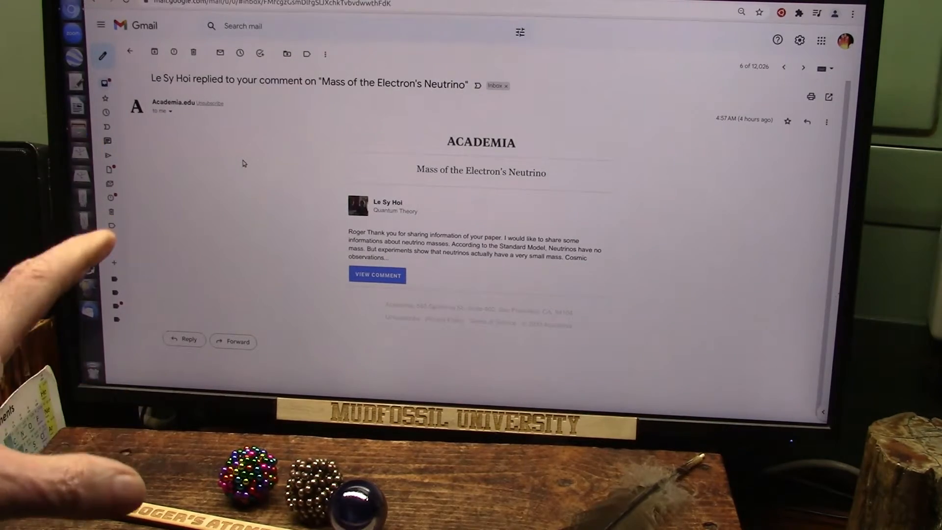
Open the neutrino paper's comment discussion from the email and skim its opening equations.
click(377, 275)
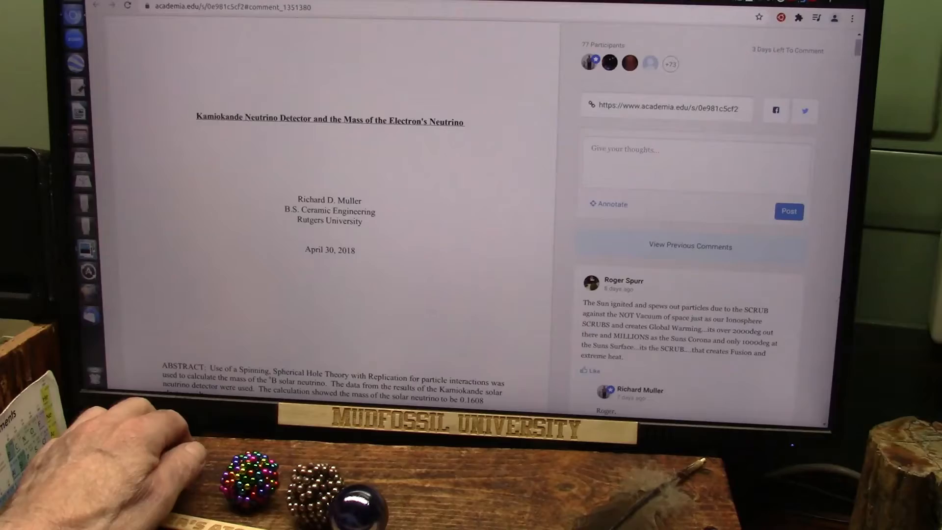
scroll(down, 3)
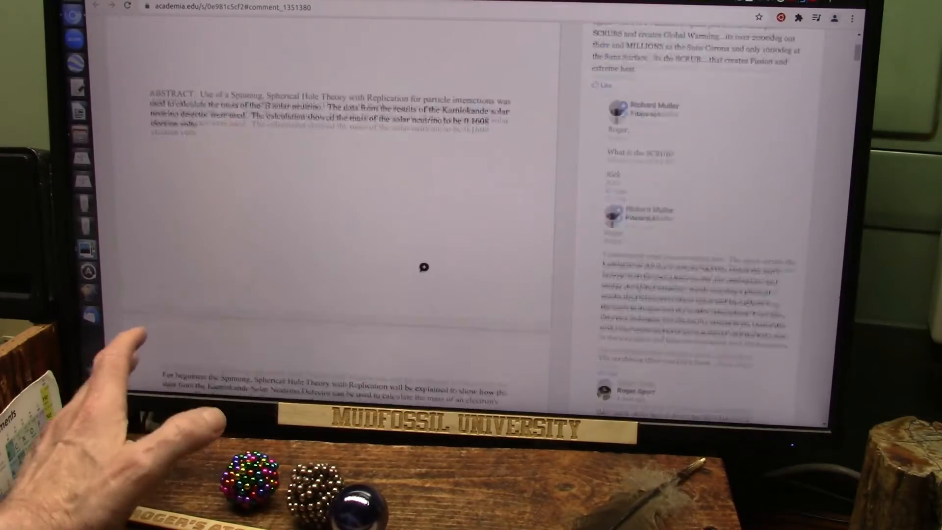
scroll(down, 3)
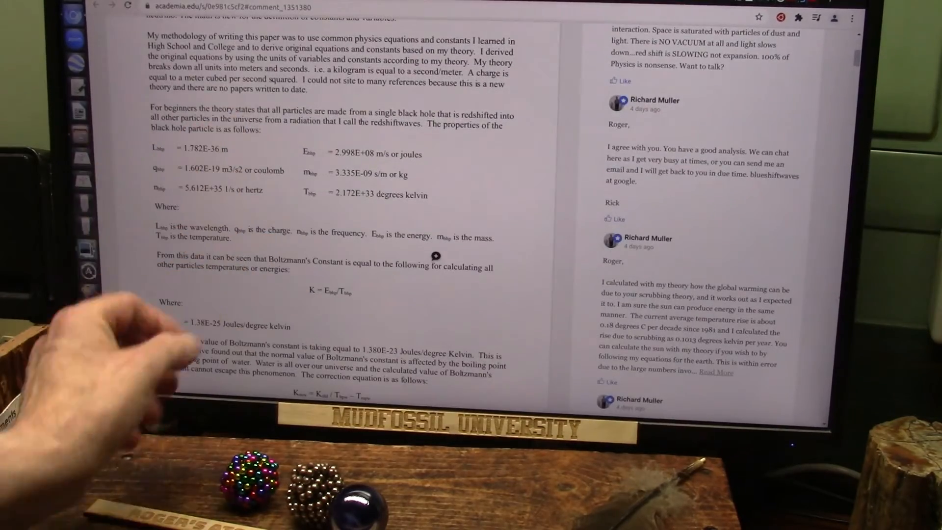
scroll(up, 3)
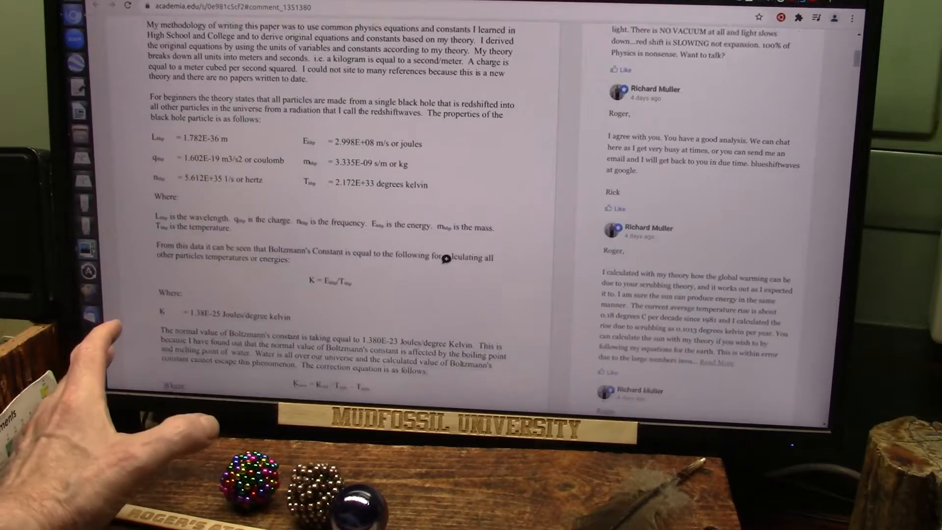
scroll(down, 3)
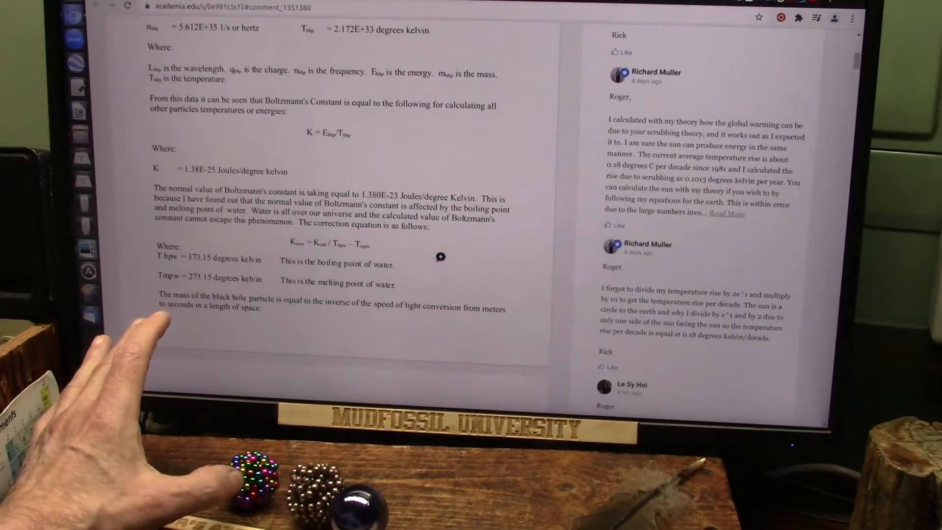
scroll(up, 3)
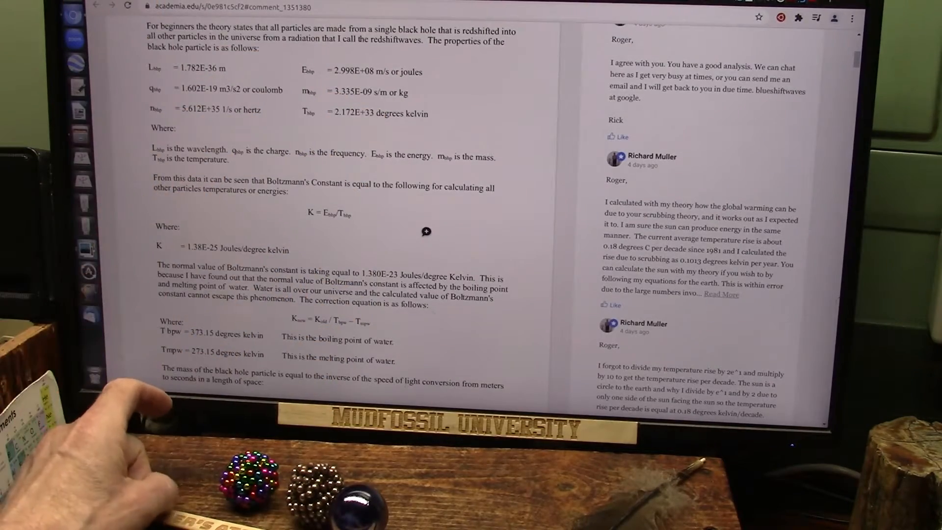
Read down through the paper's equations and the discussion panel, then return toward the top.
scroll(down, 3)
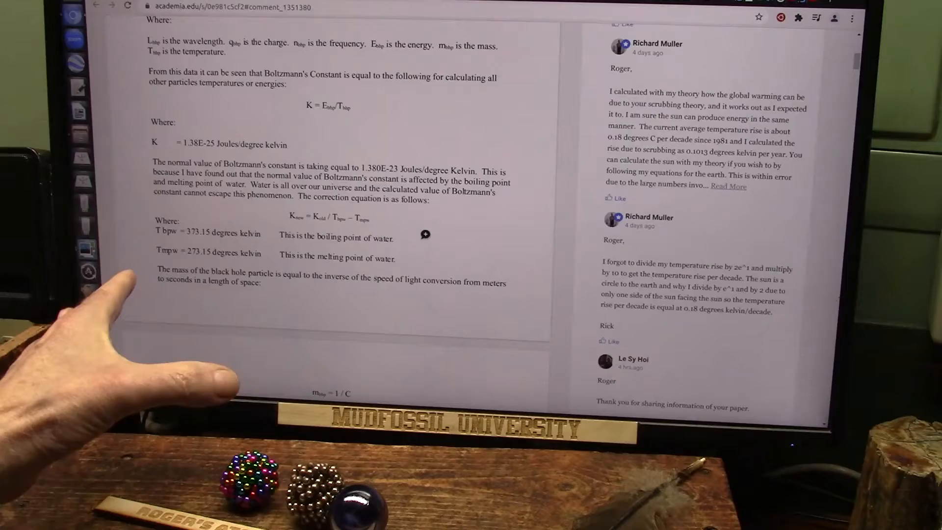
scroll(down, 3)
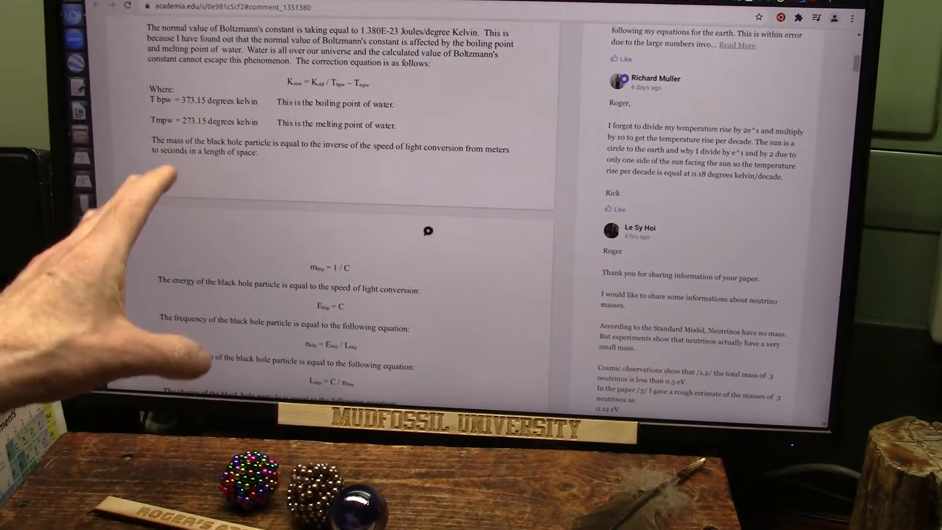
scroll(down, 3)
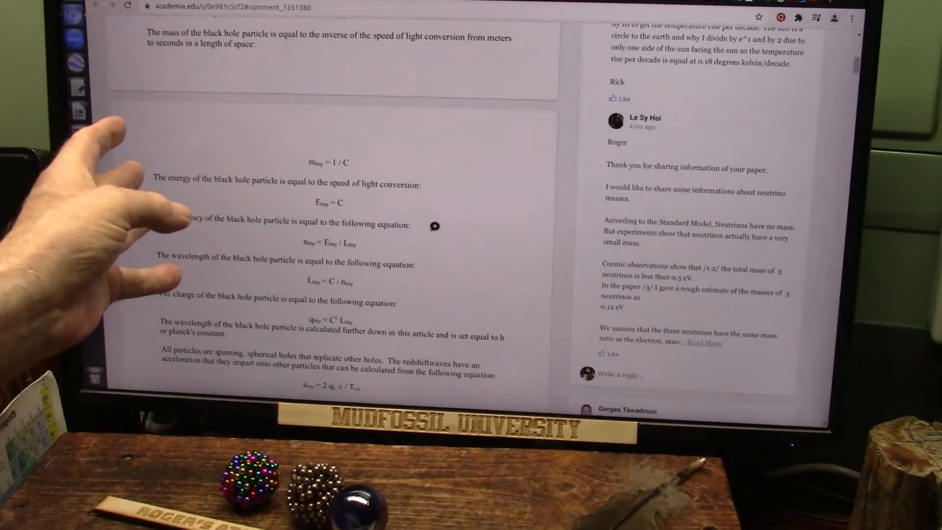
mouse_move(120, 181)
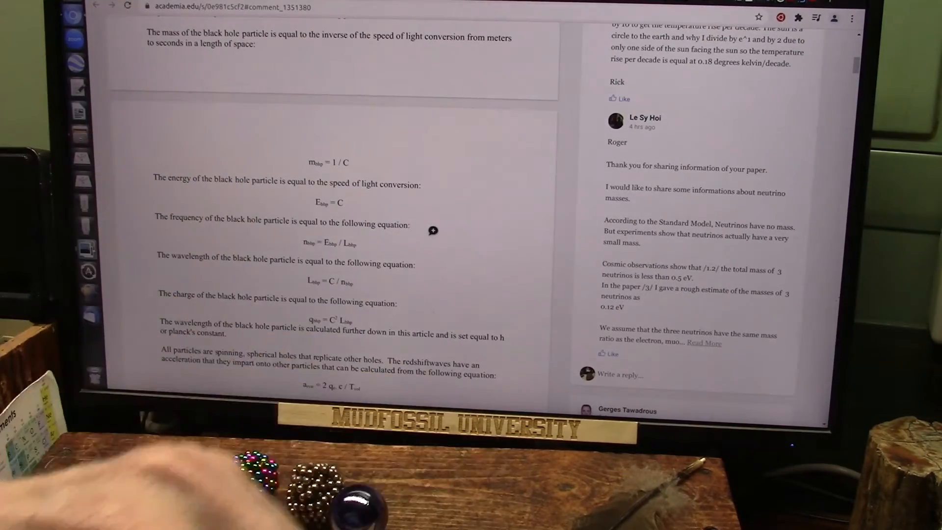
scroll(down, 3)
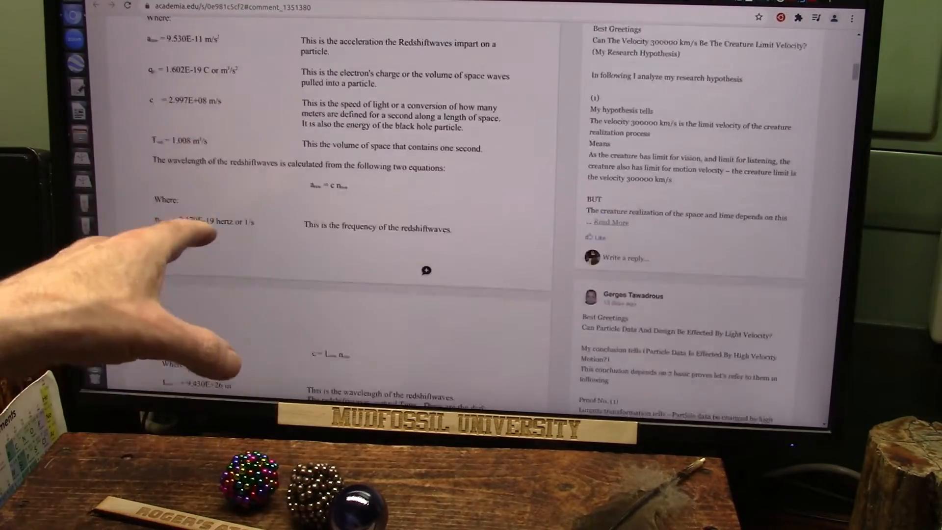
scroll(down, 3)
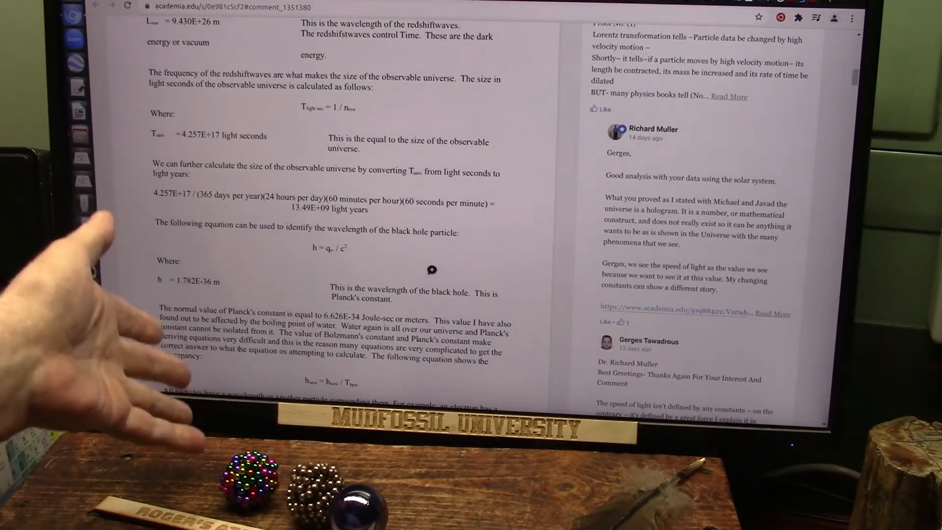
scroll(down, 3)
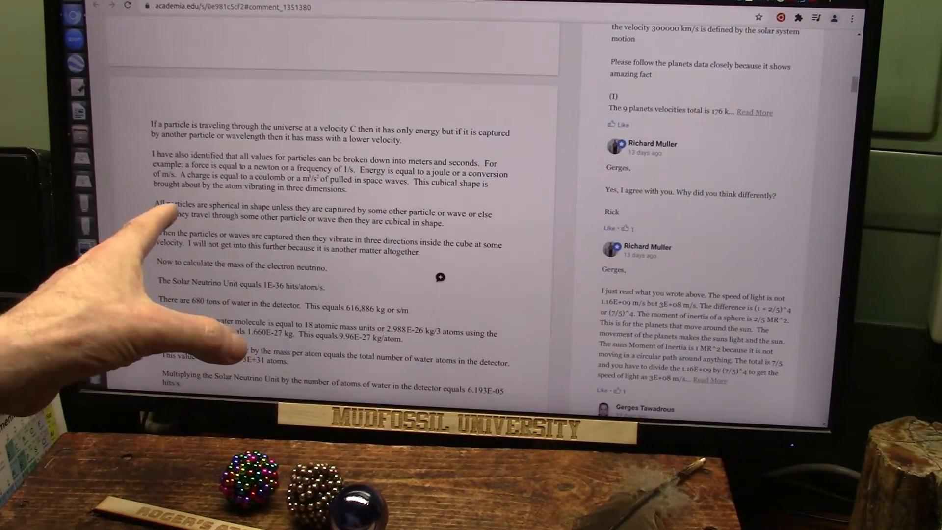
scroll(down, 3)
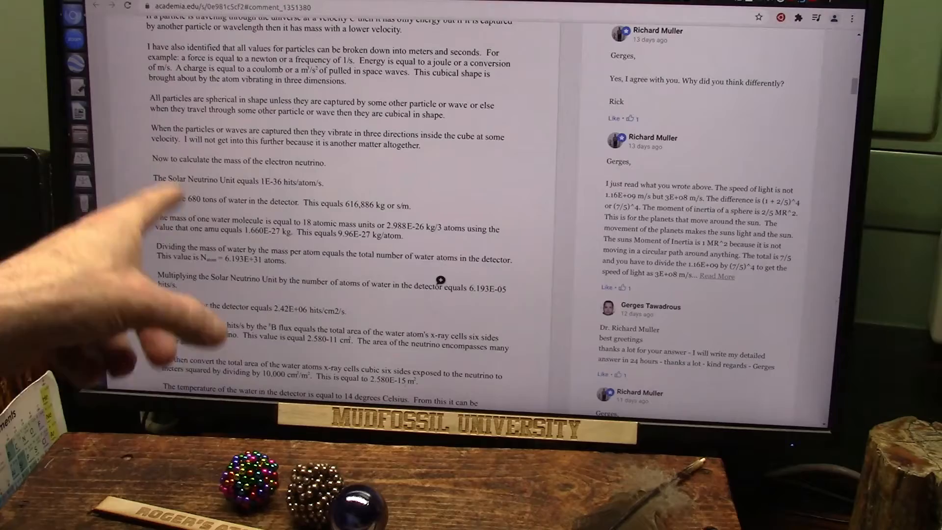
scroll(down, 3)
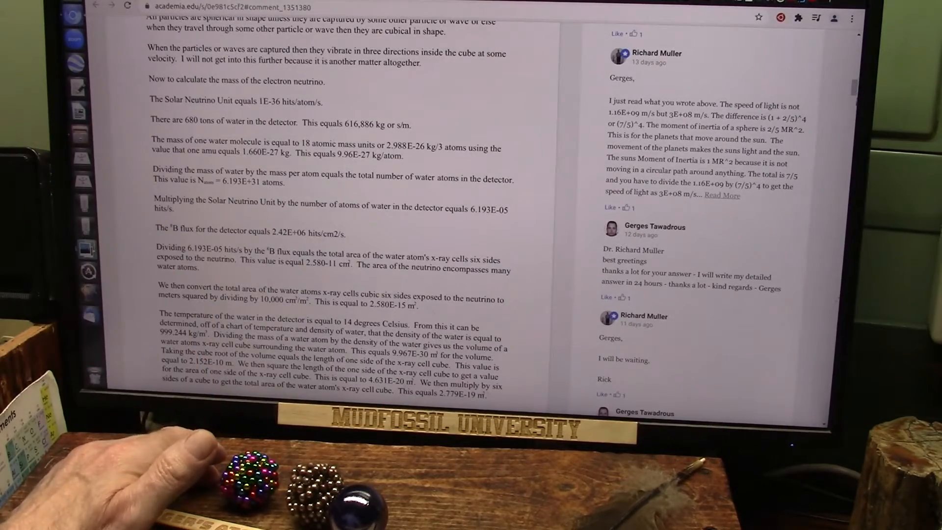
scroll(up, 3)
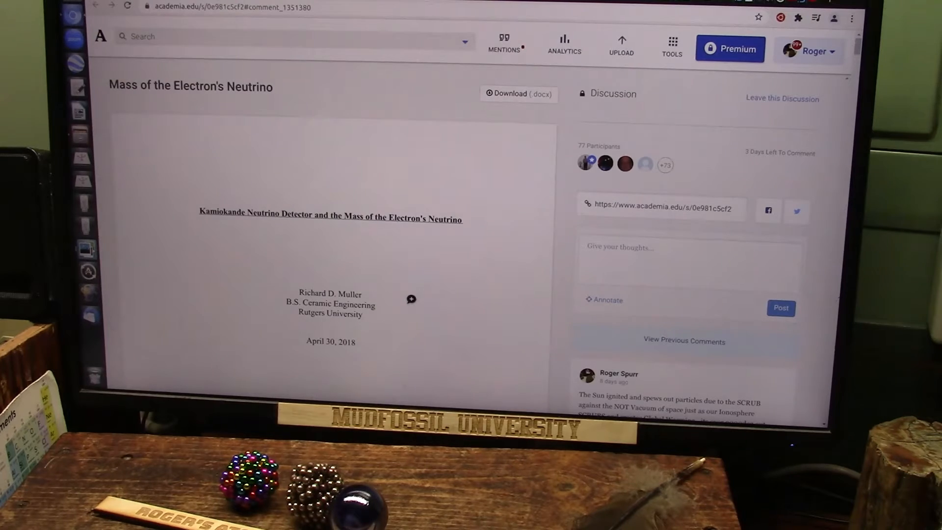
scroll(down, 3)
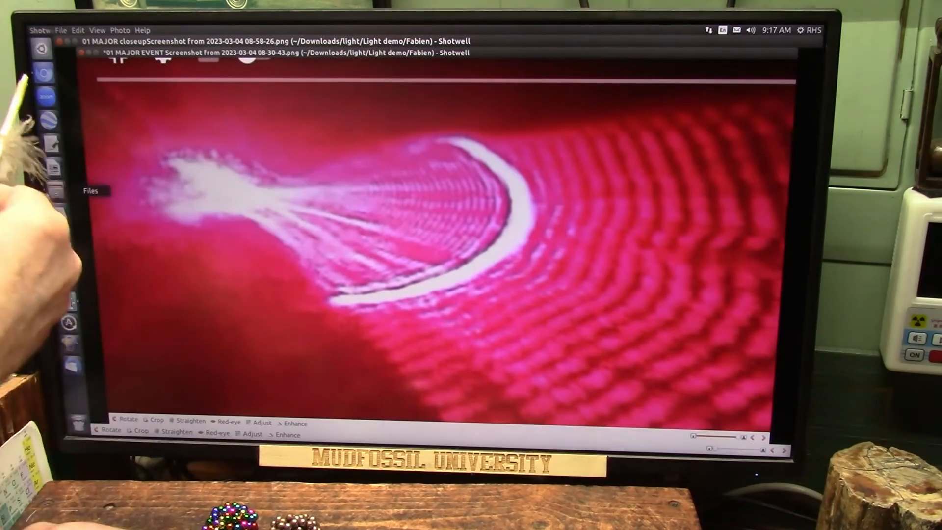
mouse_move(181, 241)
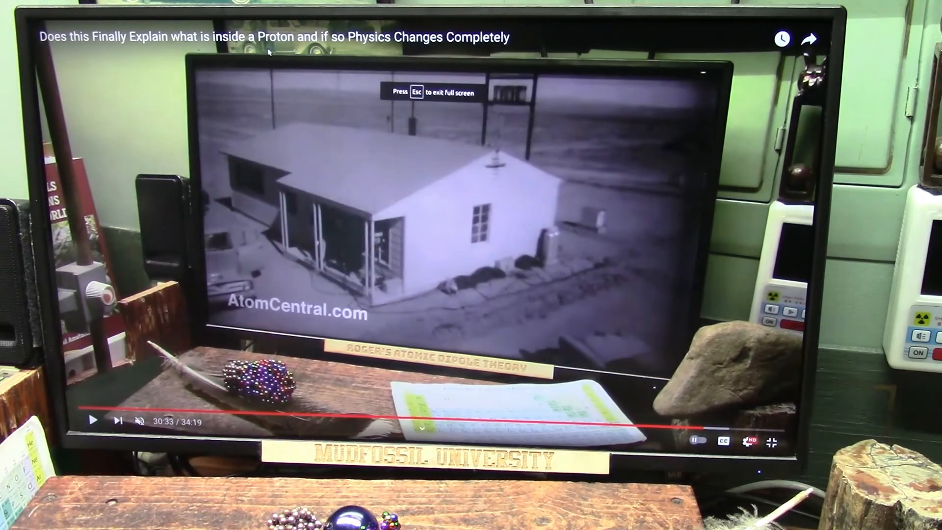
Pause the full-screen proton video at 30:33 of 34:19.
click(94, 419)
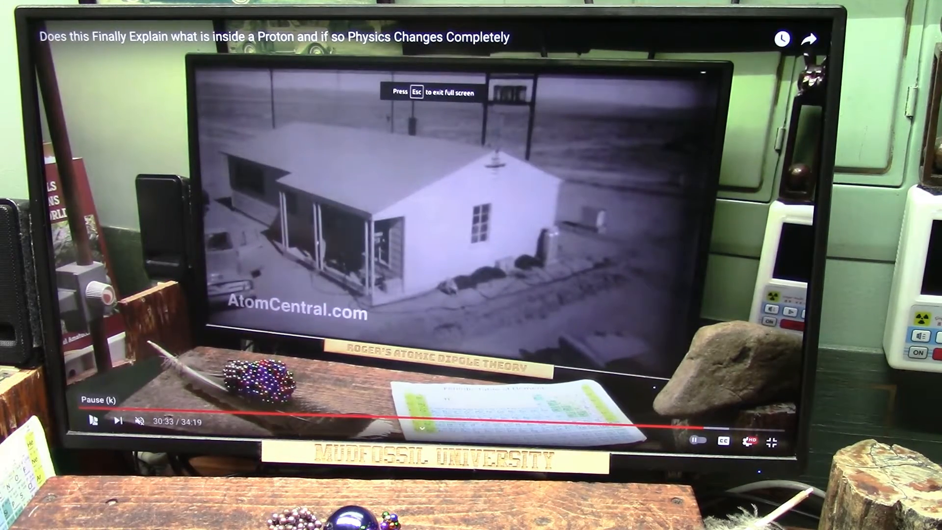